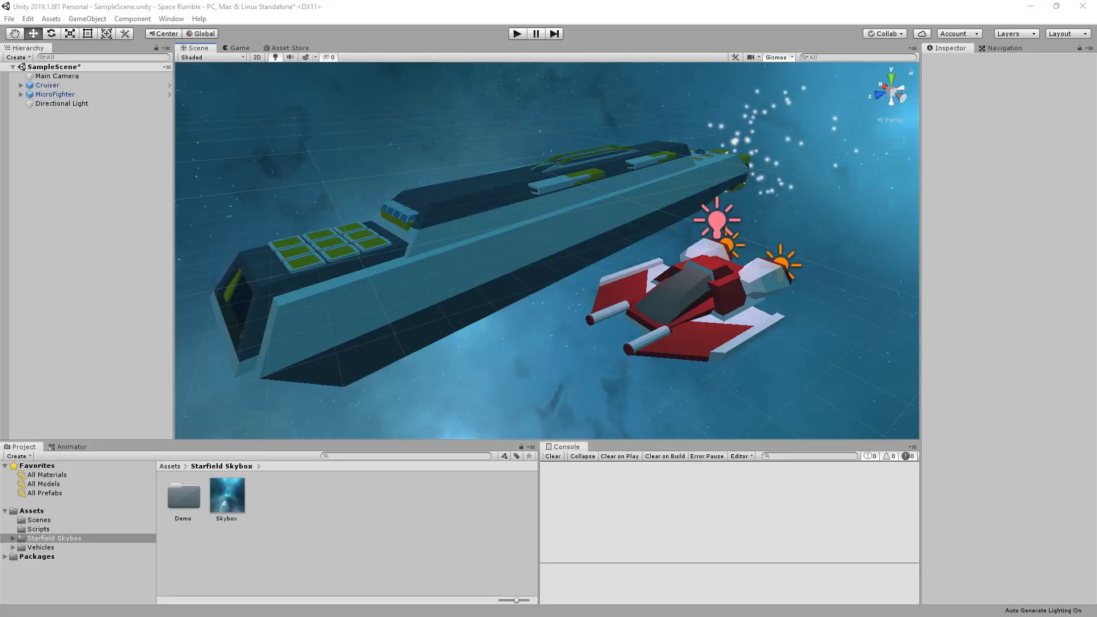
{"action": "mouse_move", "coordinate": [519, 74]}
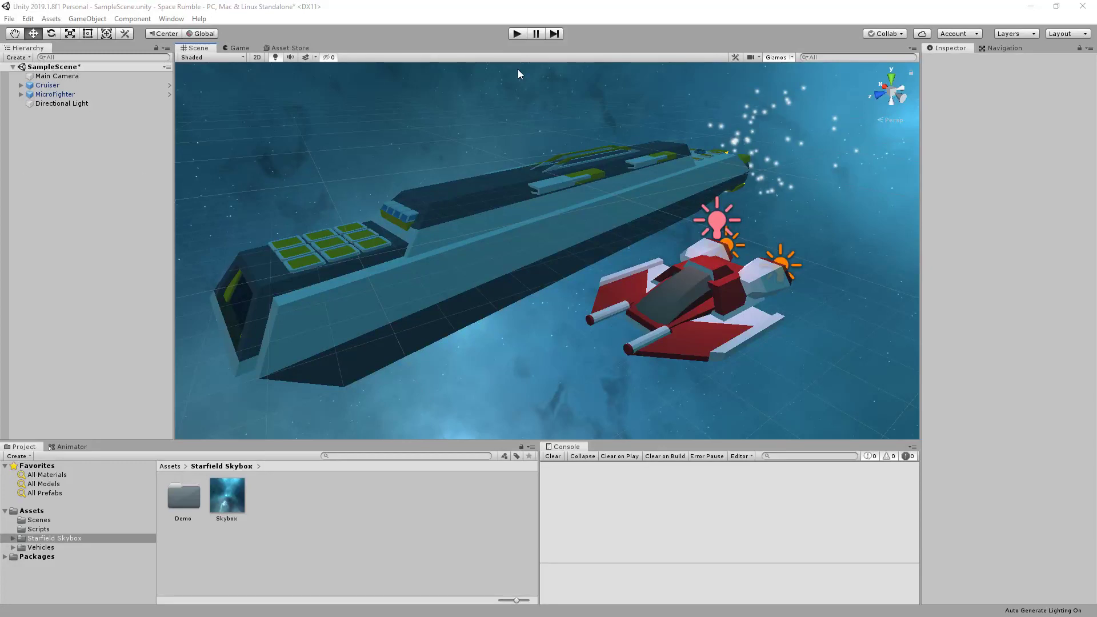
Play the space scene in Game view, then stop and return to editing.
{"action": "left_click", "coordinate": [516, 34]}
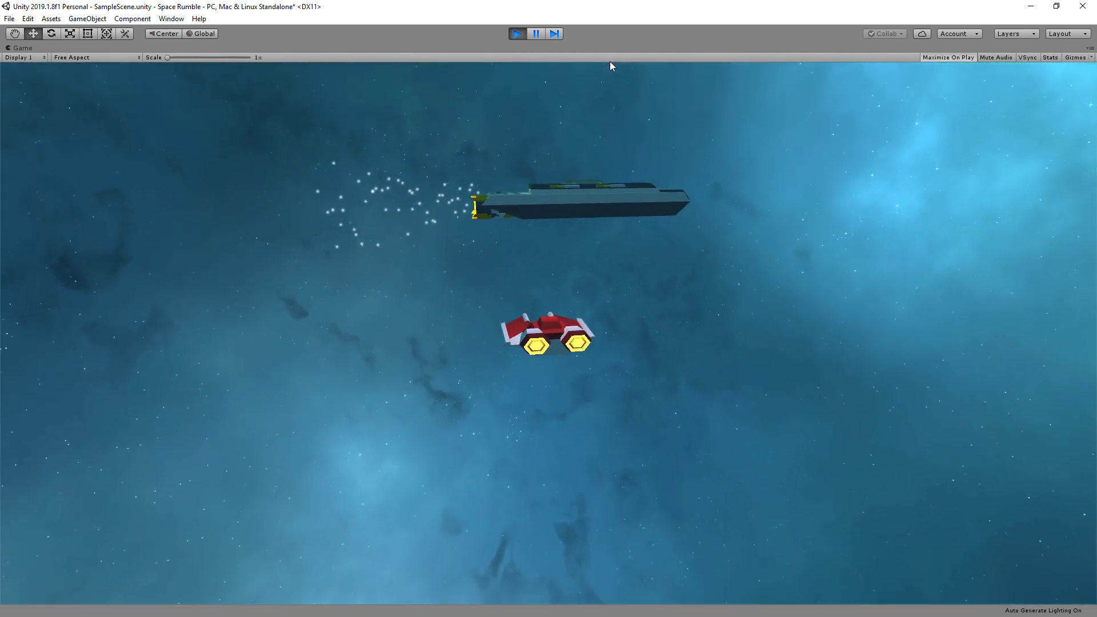
{"action": "mouse_move", "coordinate": [618, 70]}
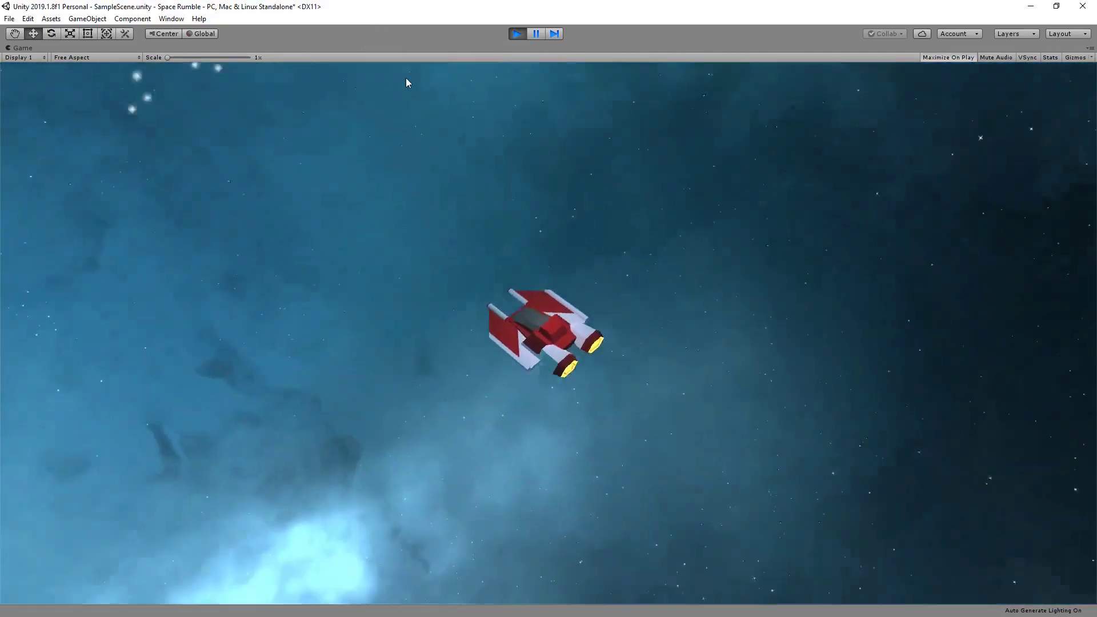
{"action": "mouse_move", "coordinate": [378, 91]}
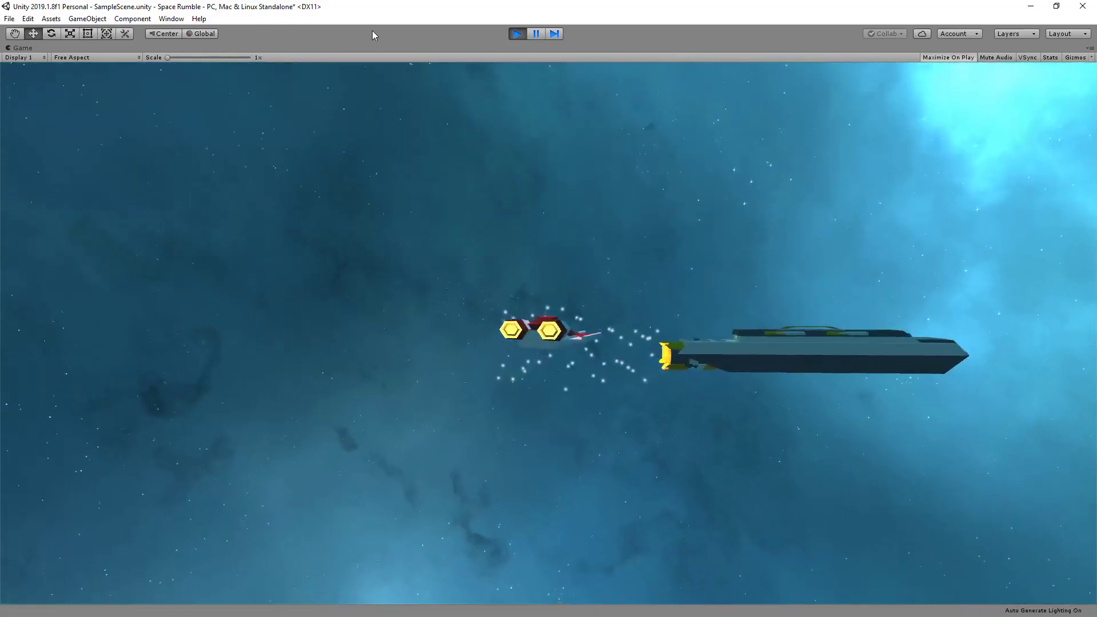
{"action": "mouse_move", "coordinate": [392, 42]}
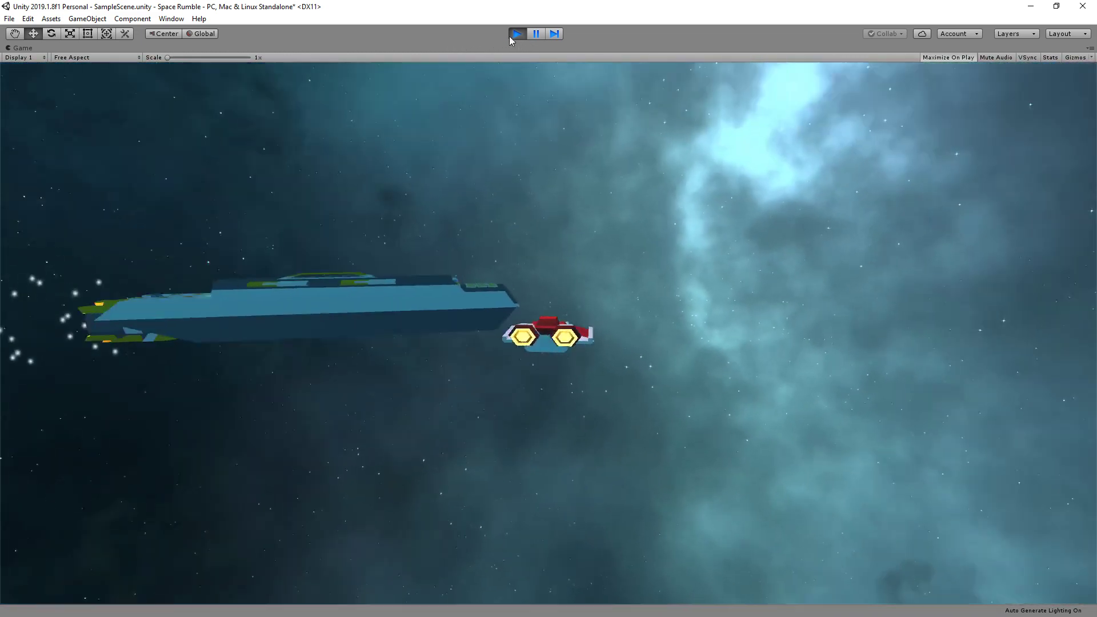
{"action": "left_click", "coordinate": [515, 33]}
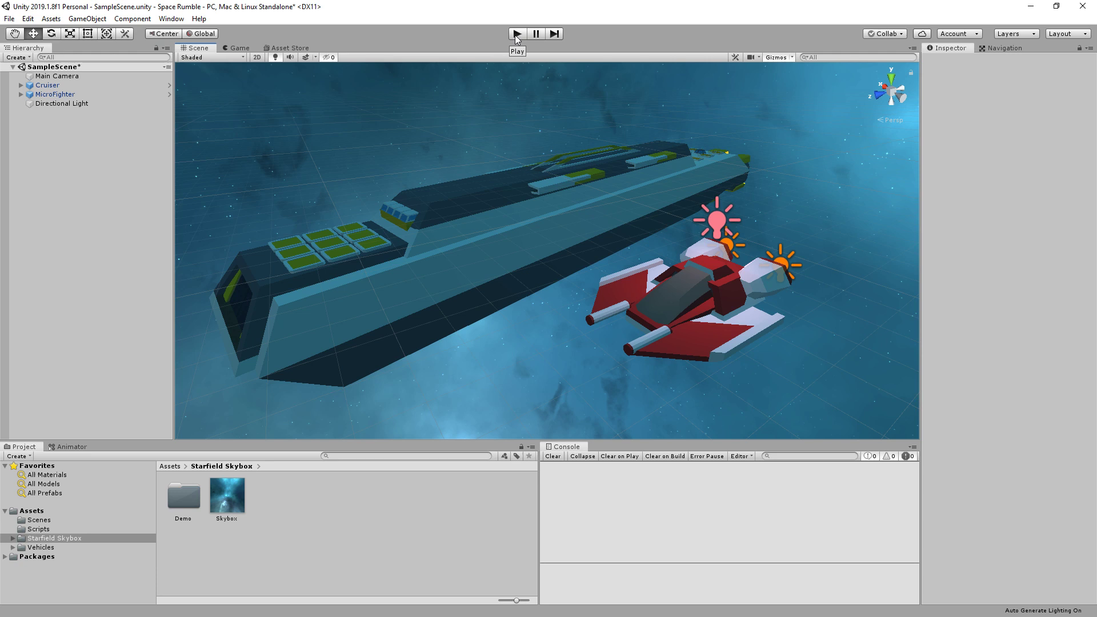
{"action": "mouse_move", "coordinate": [467, 22]}
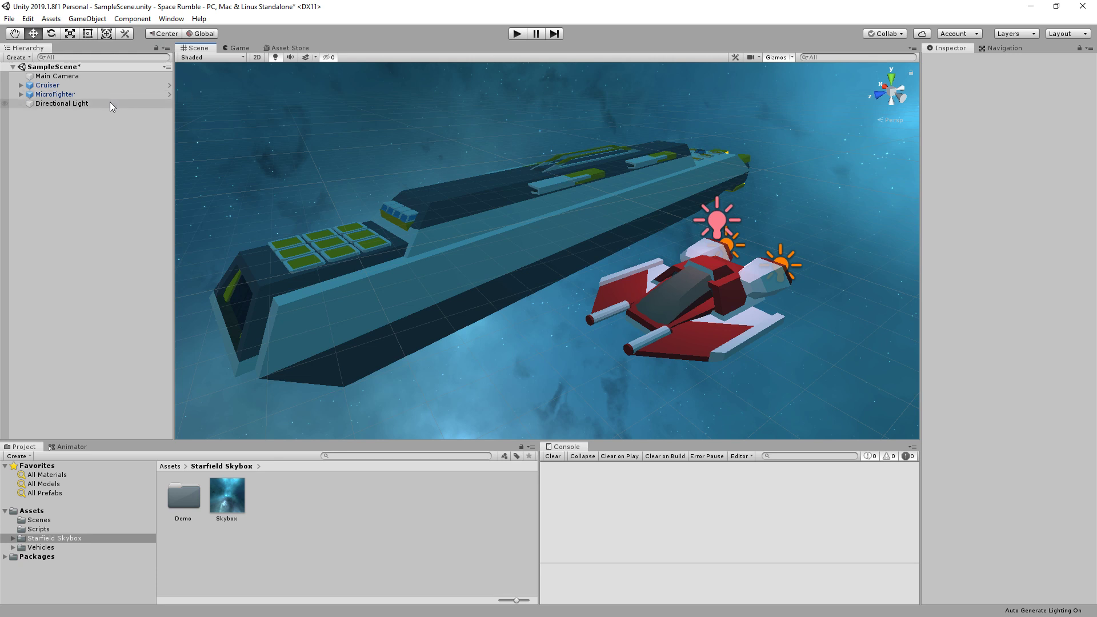
Show the Cruiser script's transform.Translate movement code, then return to Unity with Cruiser selected.
{"action": "left_click", "coordinate": [47, 84]}
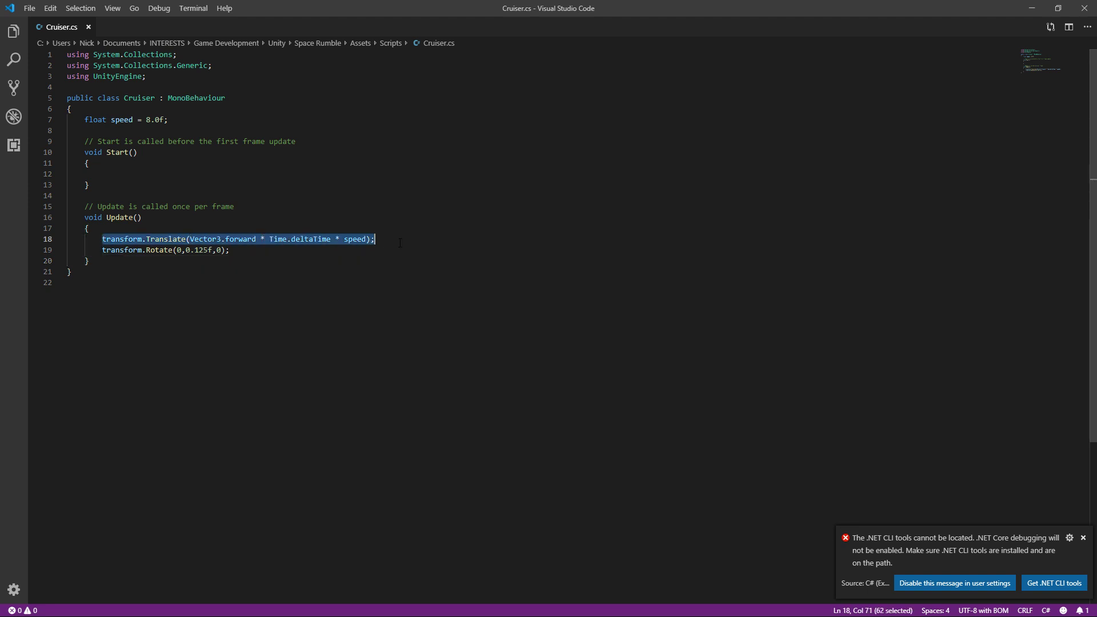
{"action": "left_click", "coordinate": [269, 239]}
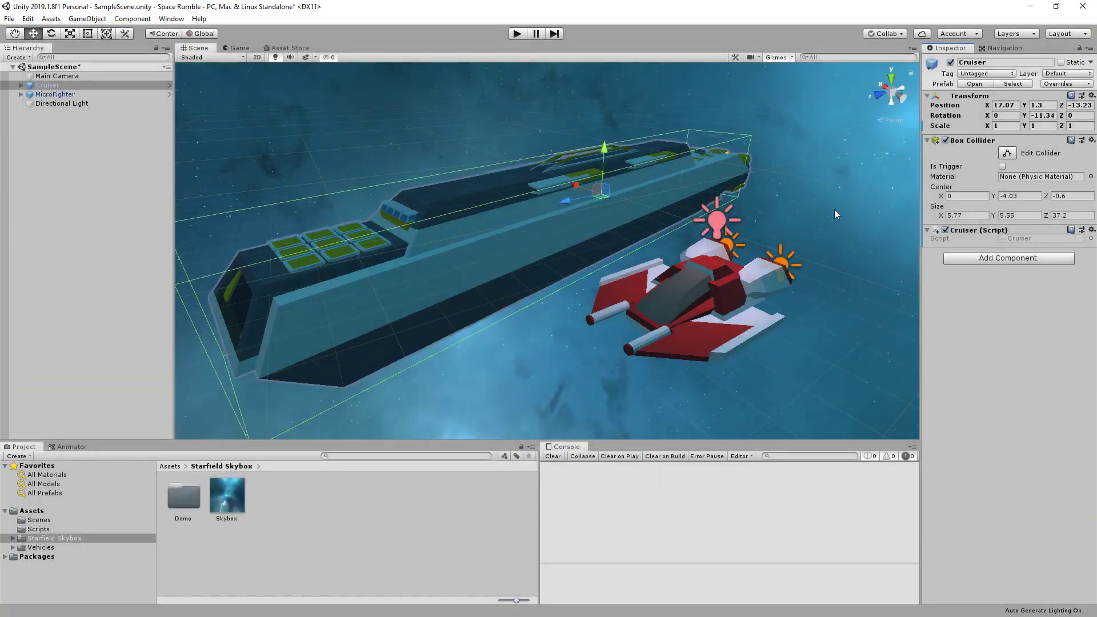
Inspect the Main Camera's third-person script, Cruiser, MicroFighter's player controller and the Directional Light.
{"action": "left_click", "coordinate": [57, 76]}
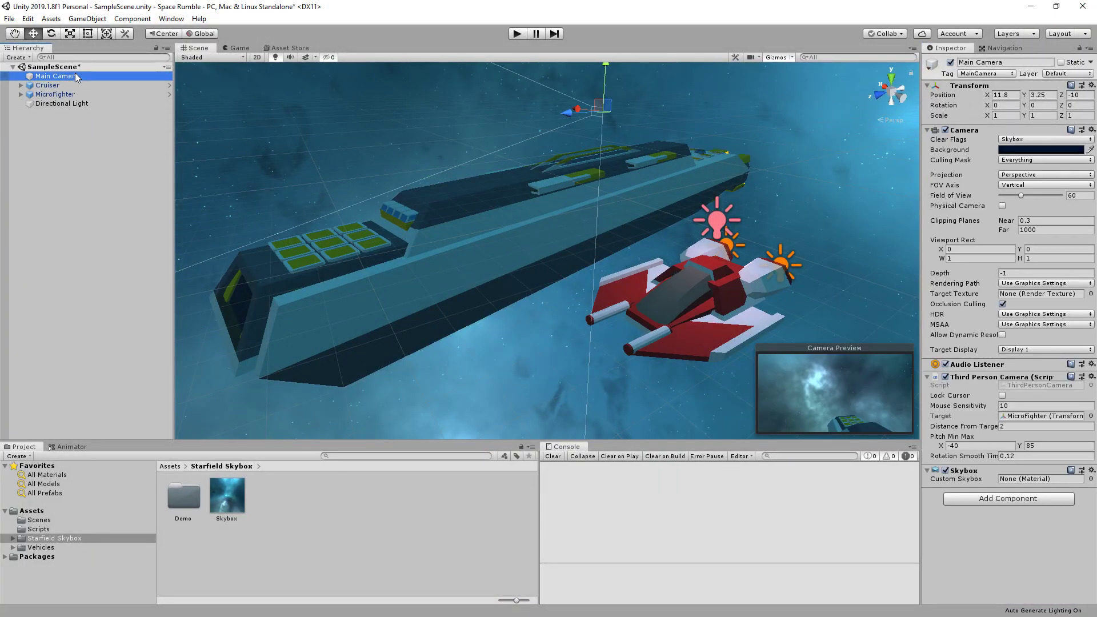
{"action": "mouse_move", "coordinate": [961, 479]}
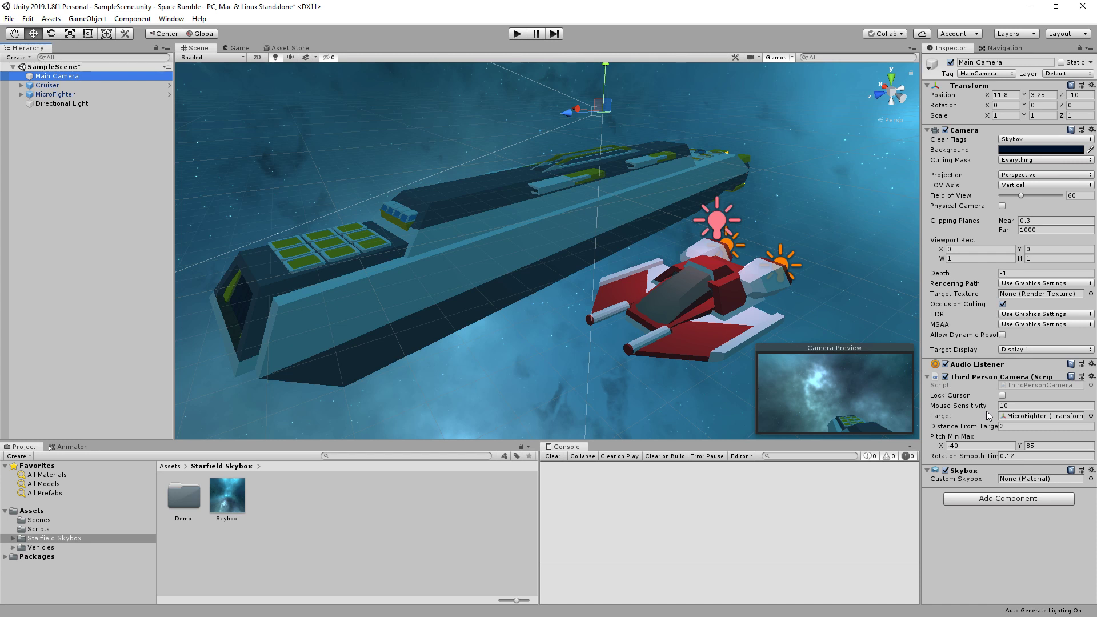
{"action": "mouse_move", "coordinate": [957, 426]}
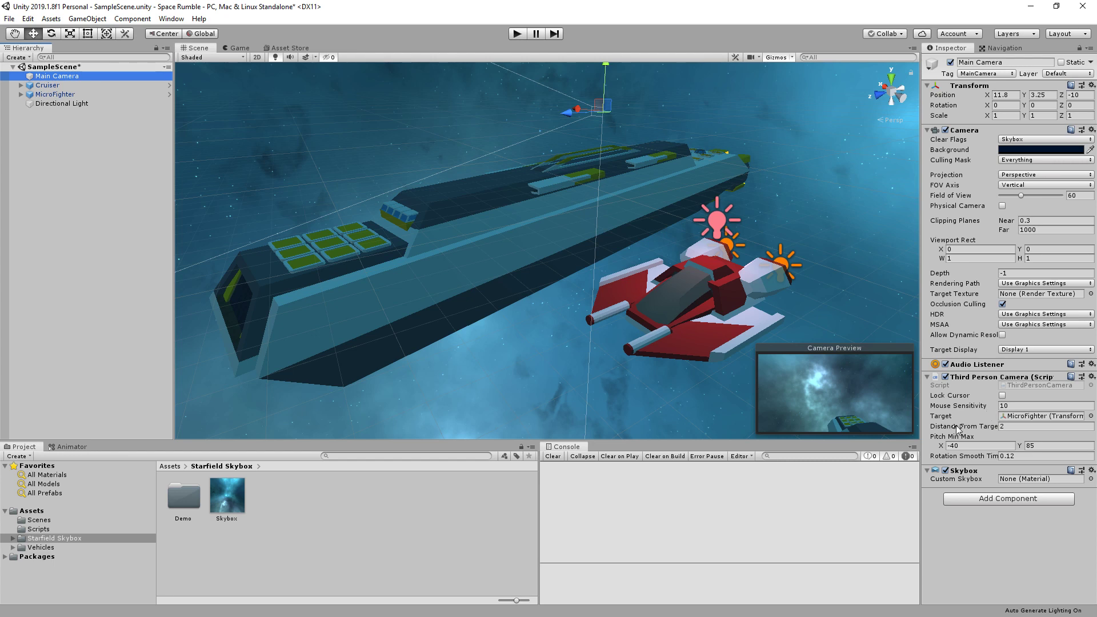
{"action": "left_click", "coordinate": [47, 84]}
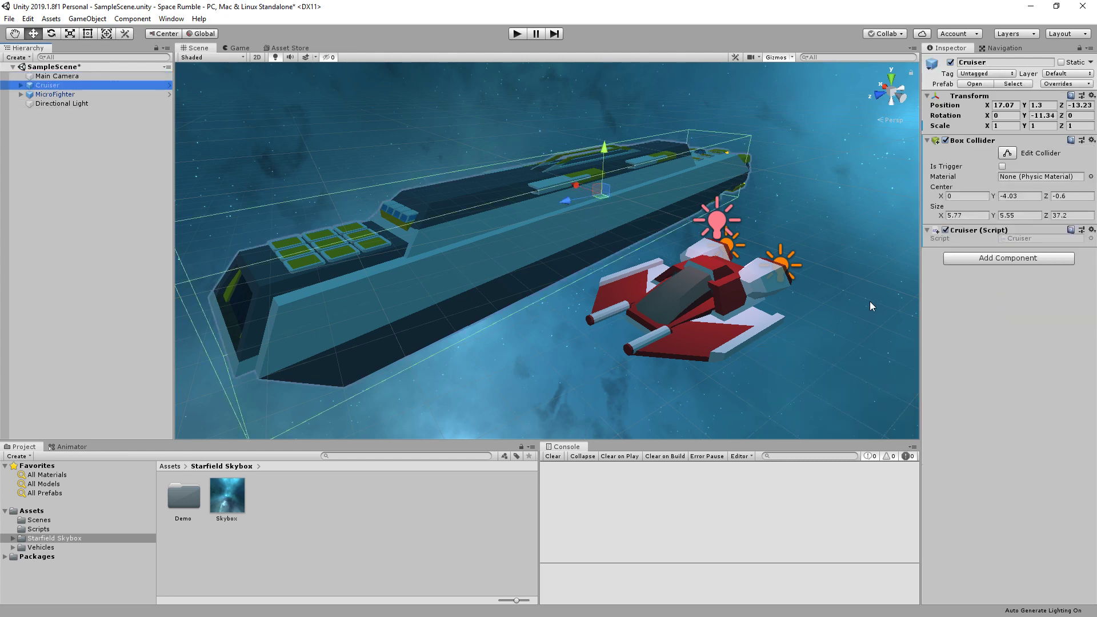
{"action": "left_click", "coordinate": [55, 93]}
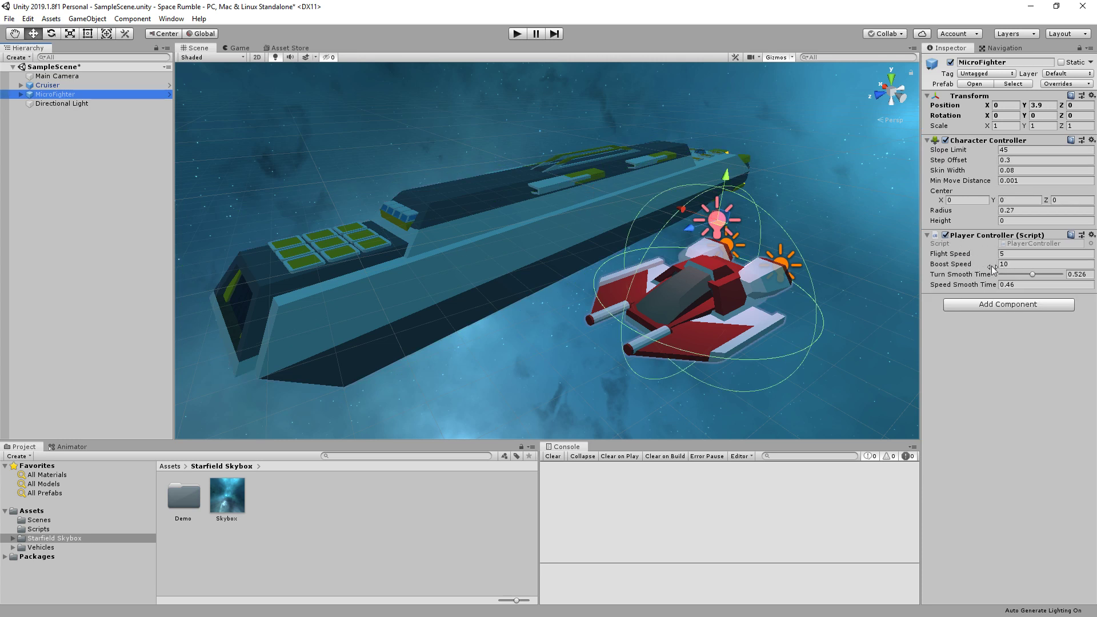
{"action": "mouse_move", "coordinate": [945, 254]}
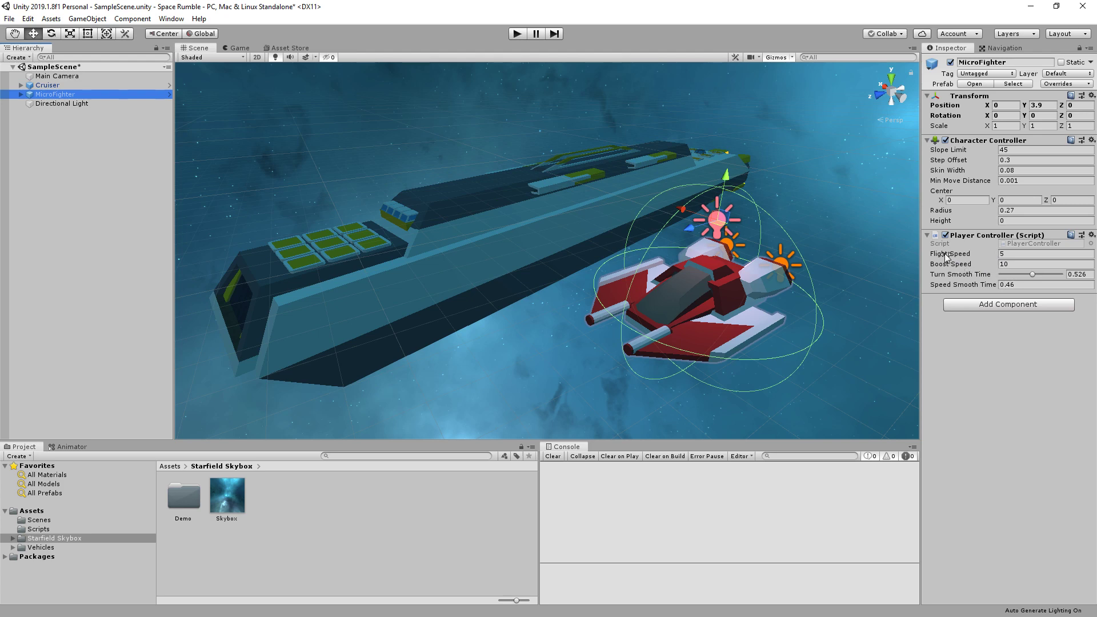
{"action": "mouse_move", "coordinate": [992, 276]}
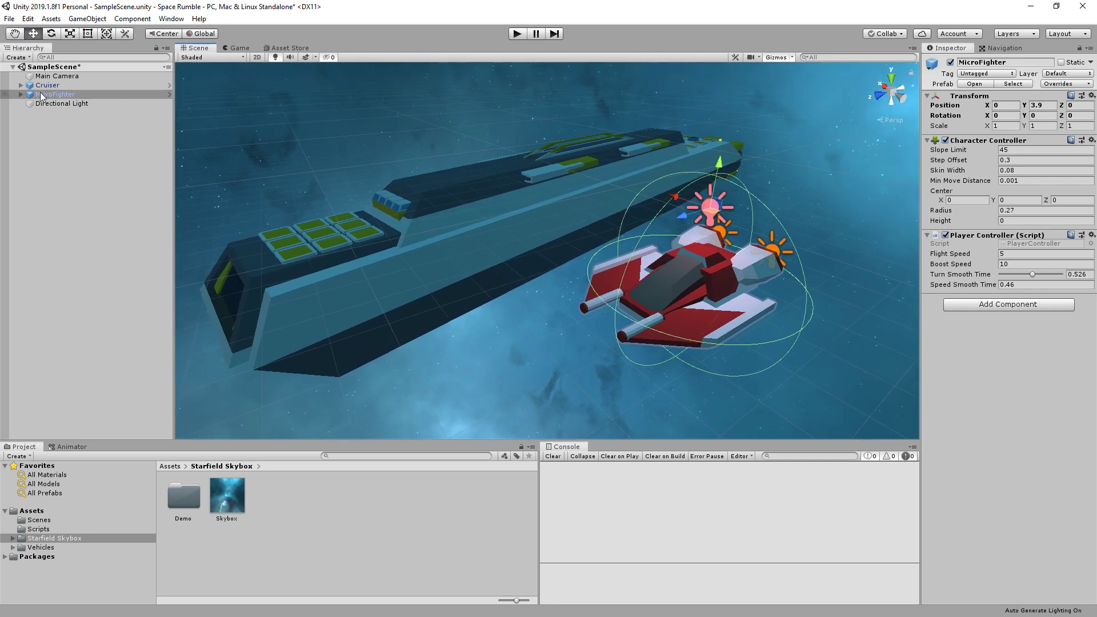
{"action": "left_click", "coordinate": [62, 103]}
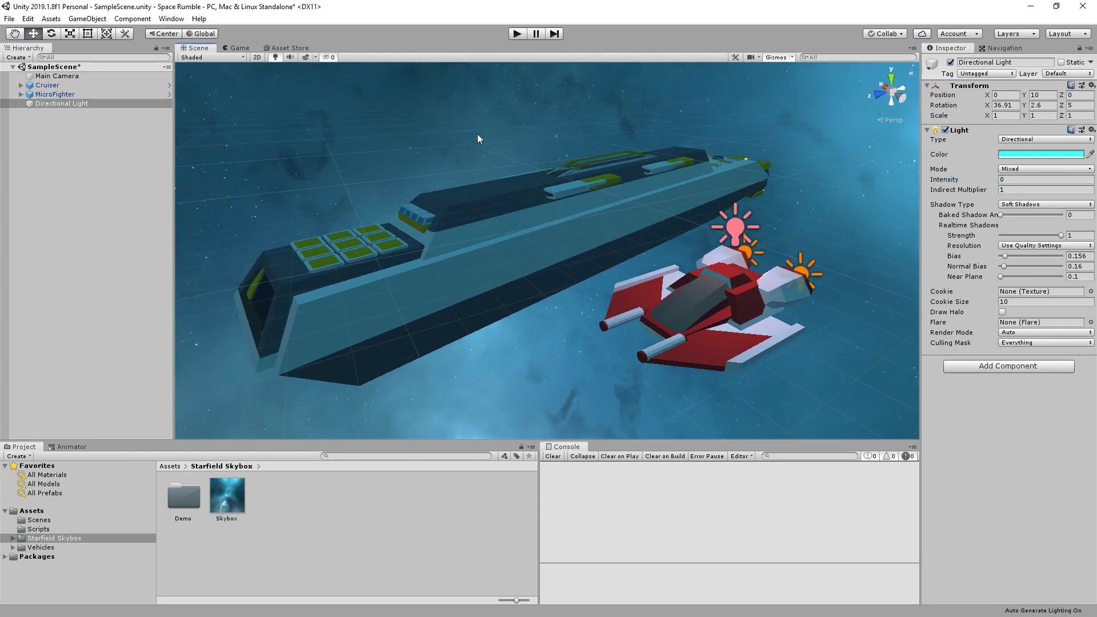
Expand Cruiser and inspect its red Engine Lights (1, 2, original) and yellow Vent FR light.
{"action": "left_click", "coordinate": [47, 84]}
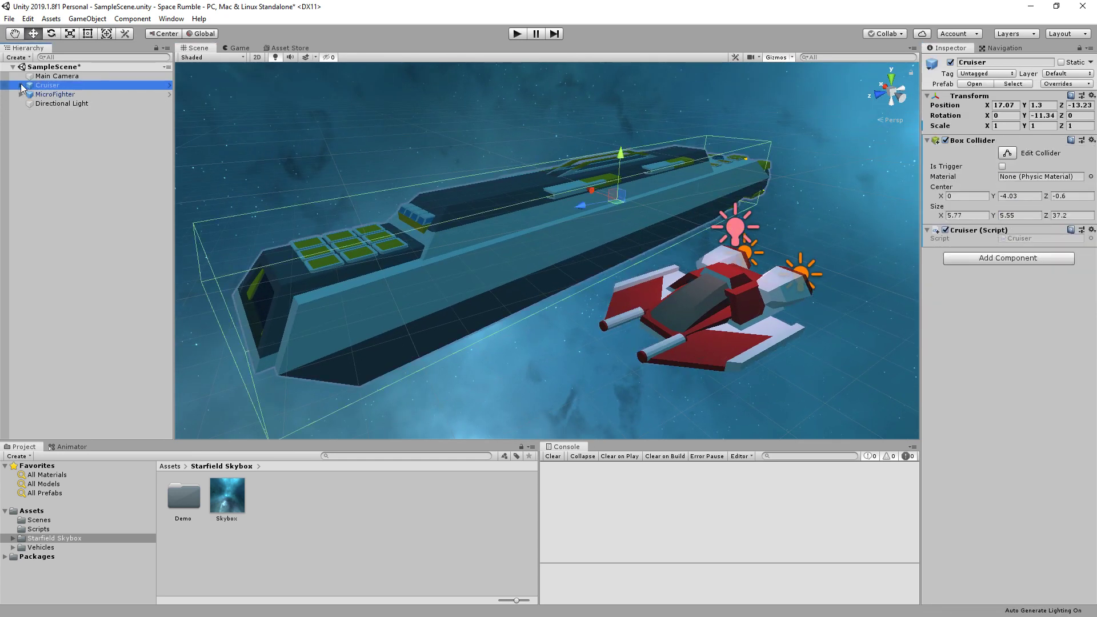
{"action": "left_click", "coordinate": [21, 85]}
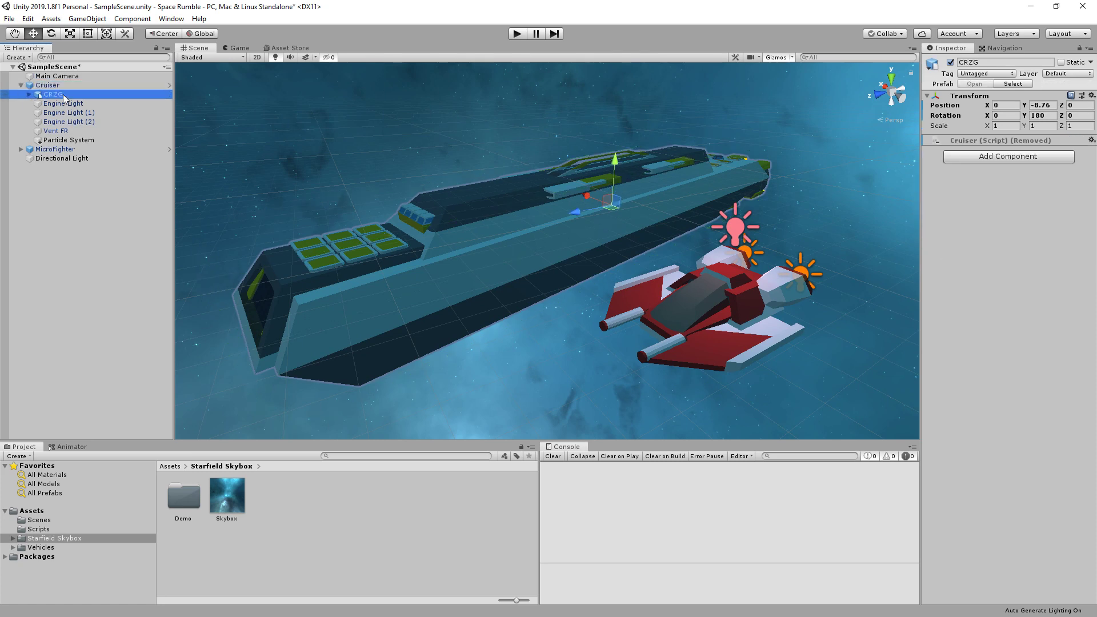
{"action": "left_click", "coordinate": [68, 113]}
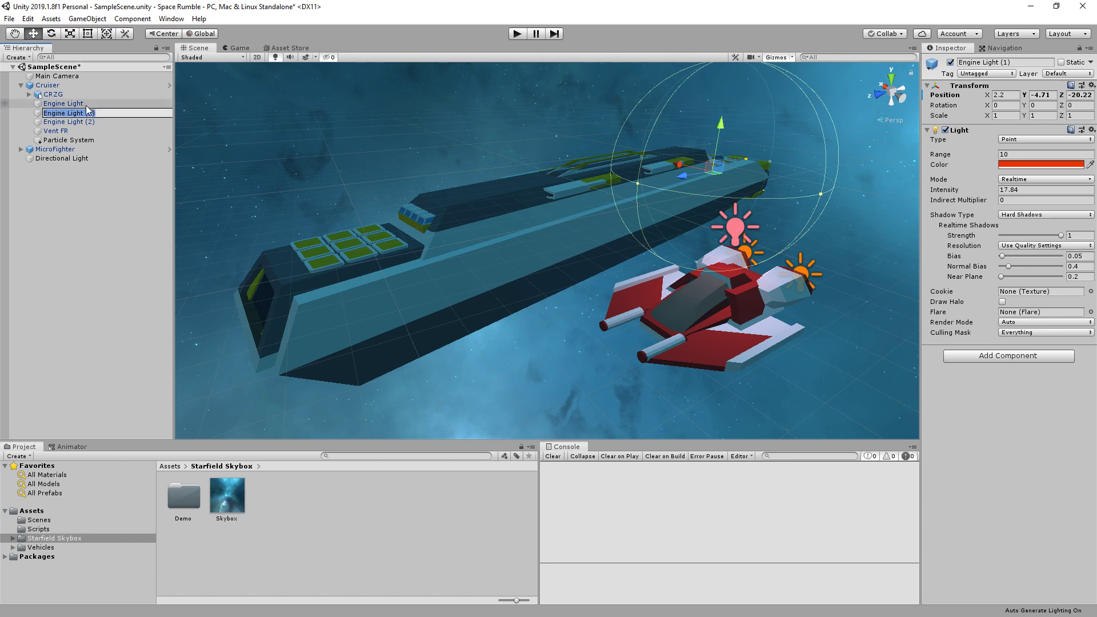
{"action": "left_click", "coordinate": [68, 121]}
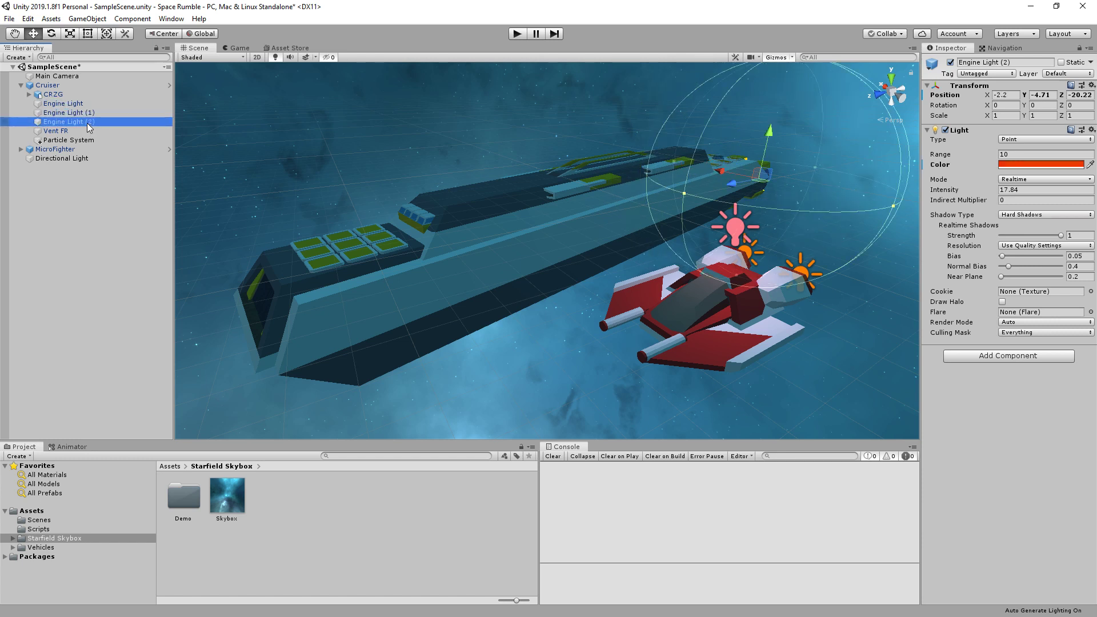
{"action": "left_click", "coordinate": [62, 103]}
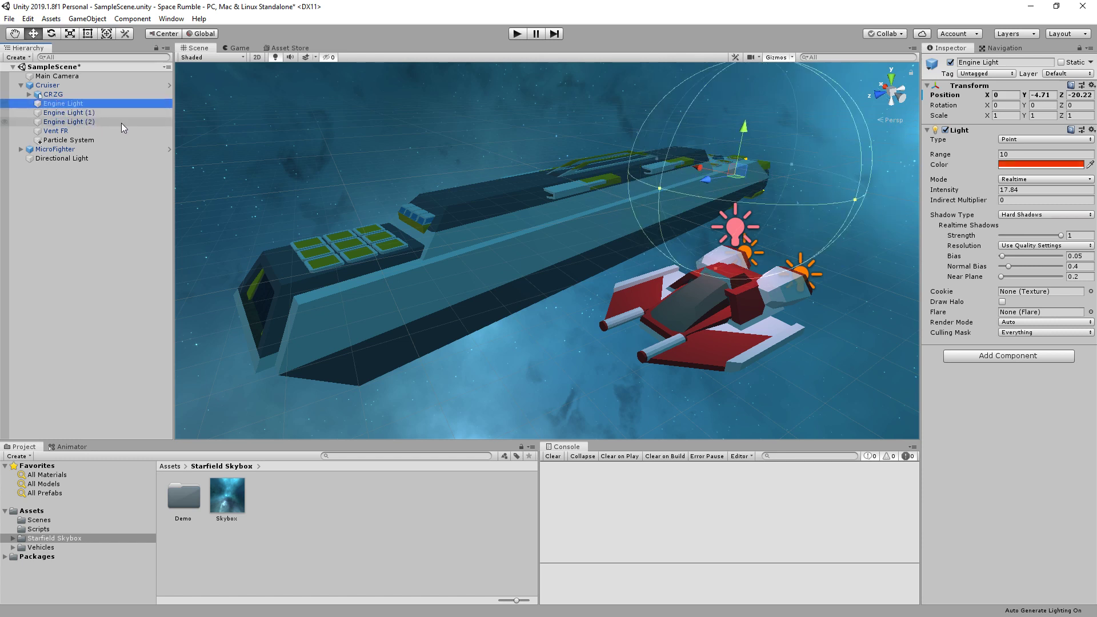
{"action": "left_click", "coordinate": [56, 130]}
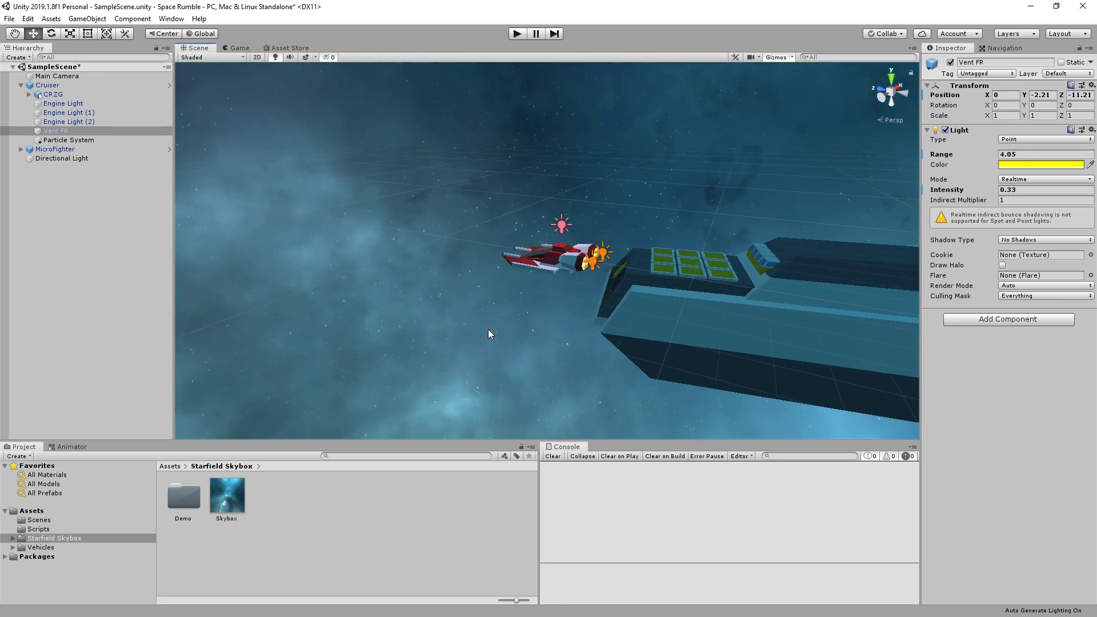
Inspect MicroFighter and the CRZG hull, then preview the cruiser's cone-emitter Particle System exhaust.
{"action": "left_click", "coordinate": [55, 149]}
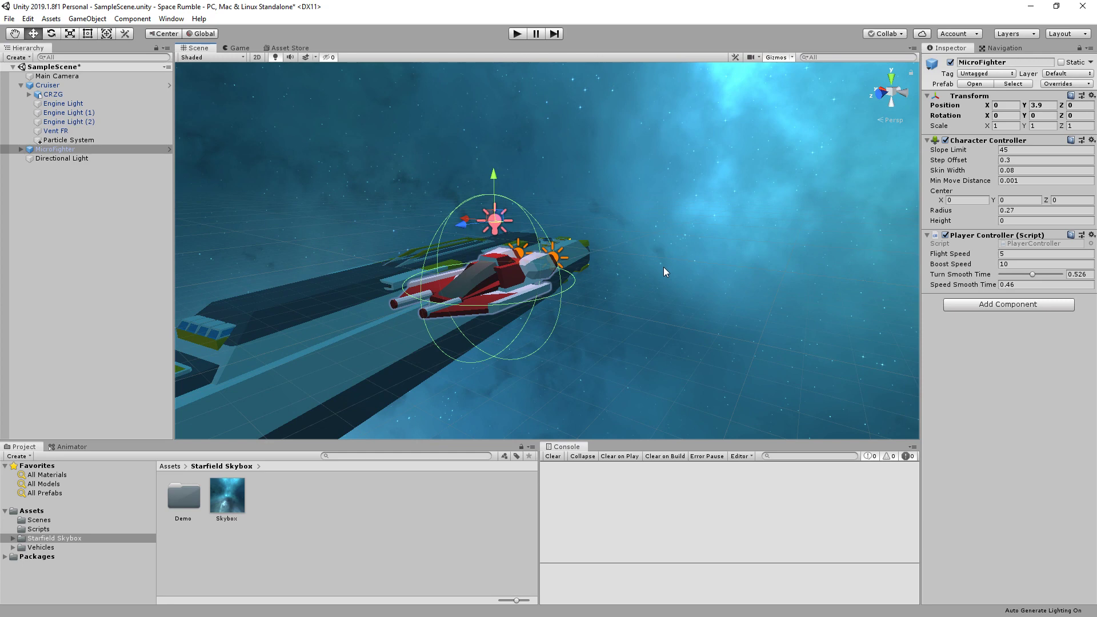
{"action": "left_click", "coordinate": [52, 95]}
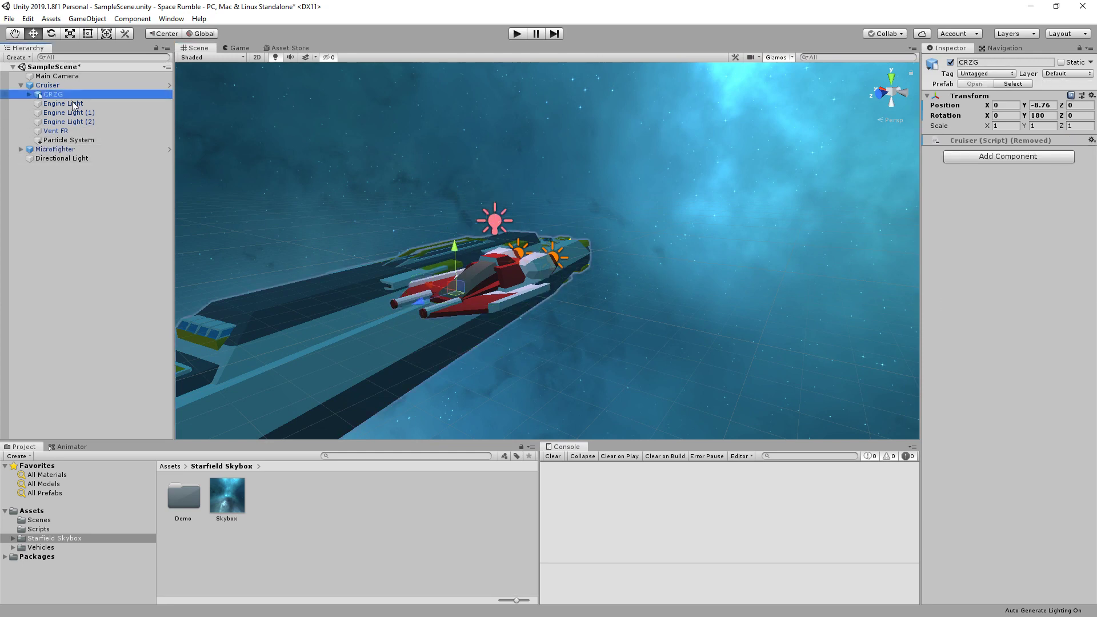
{"action": "left_click", "coordinate": [68, 139]}
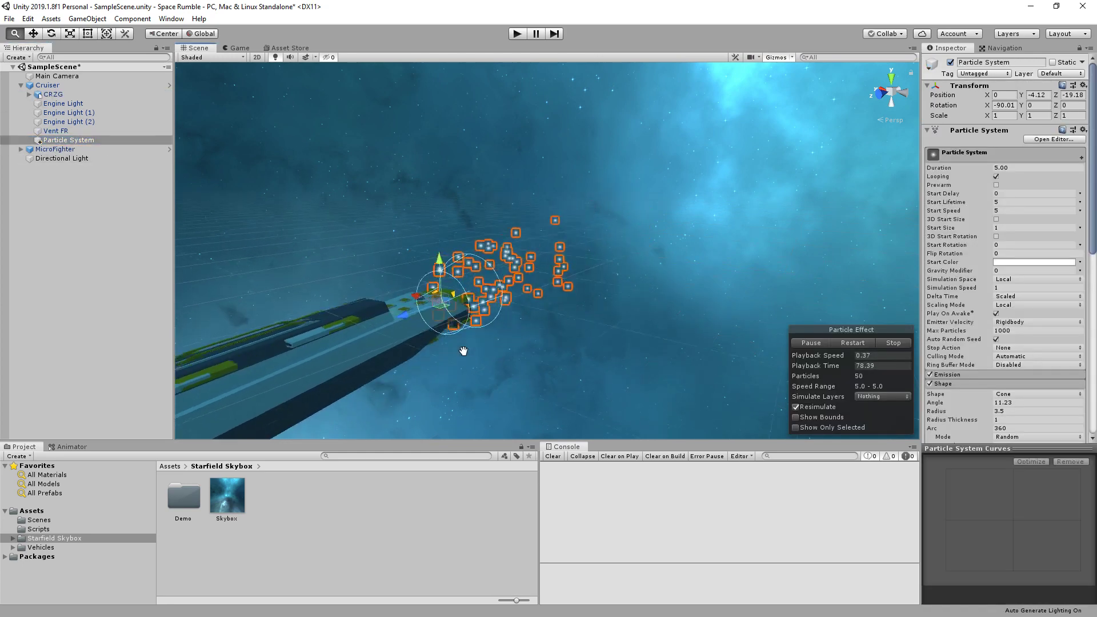